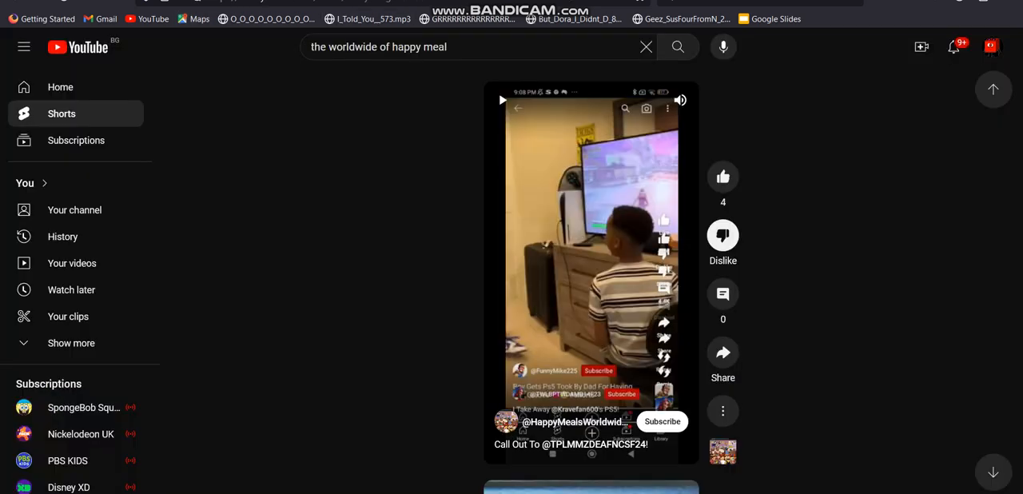
Start the HappyMealsWorldwide Short and let it run to the angry Thomas scene.
click(502, 101)
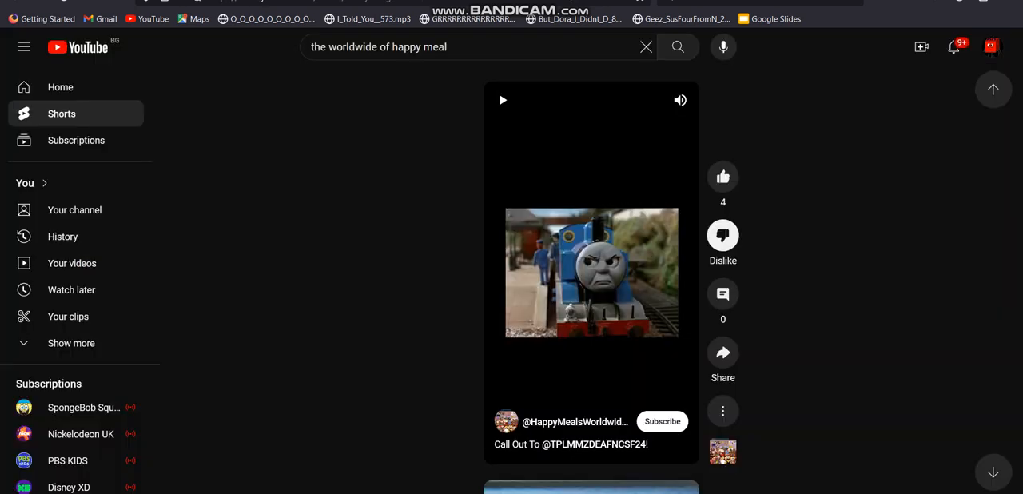
Play the Short a few seconds further, then leave it paused on the Thomas scene.
click(502, 101)
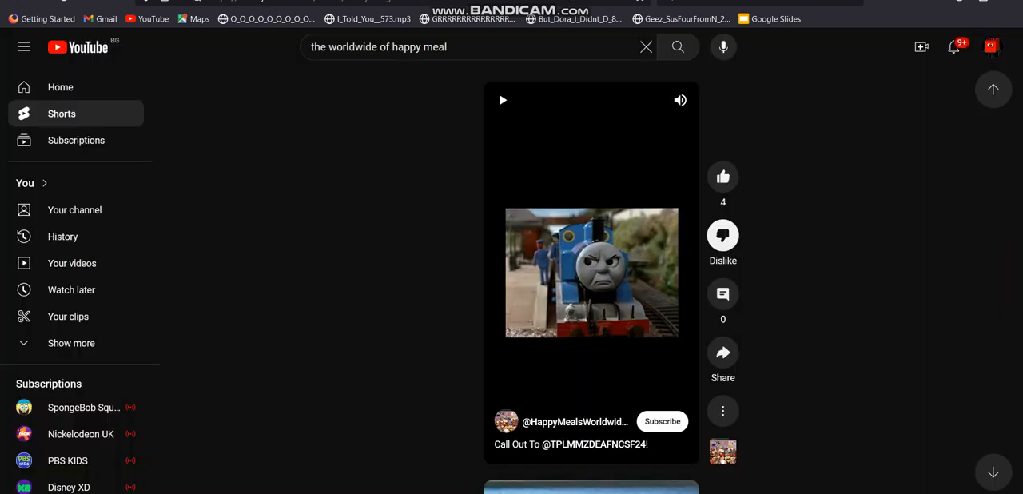
click(502, 101)
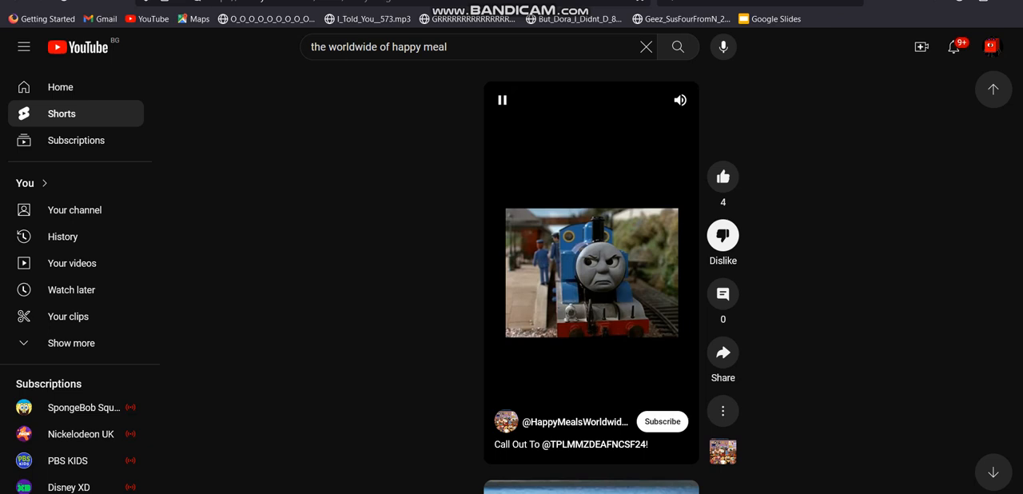
click(502, 101)
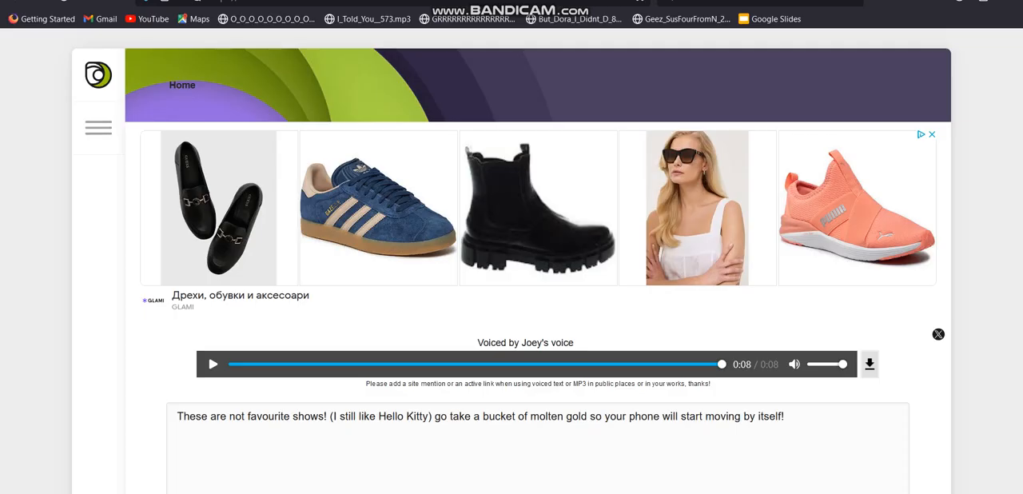
Play the 8-second voiced 'not favourite shows' commentary clip on TTSMP3.
click(212, 364)
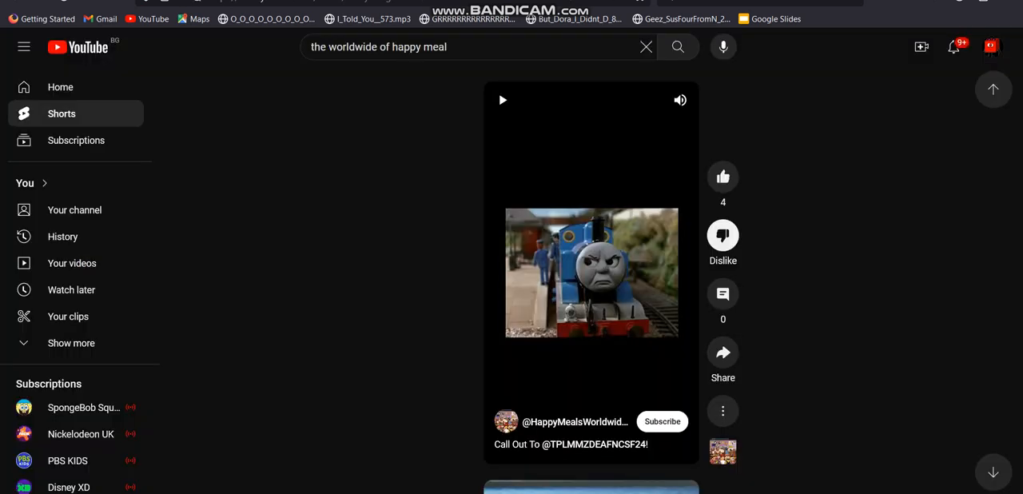
Resume the angry Thomas Short briefly and pause it again on the same scene.
click(503, 100)
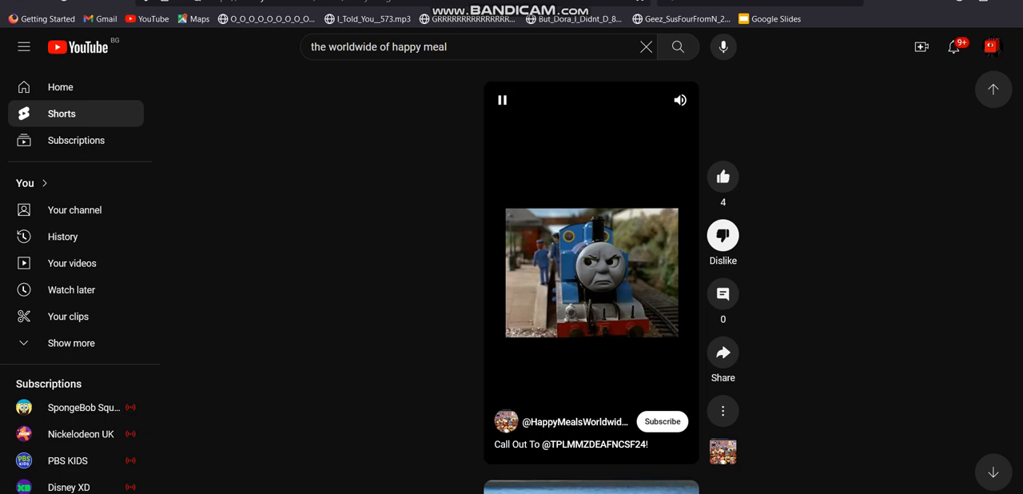
click(502, 99)
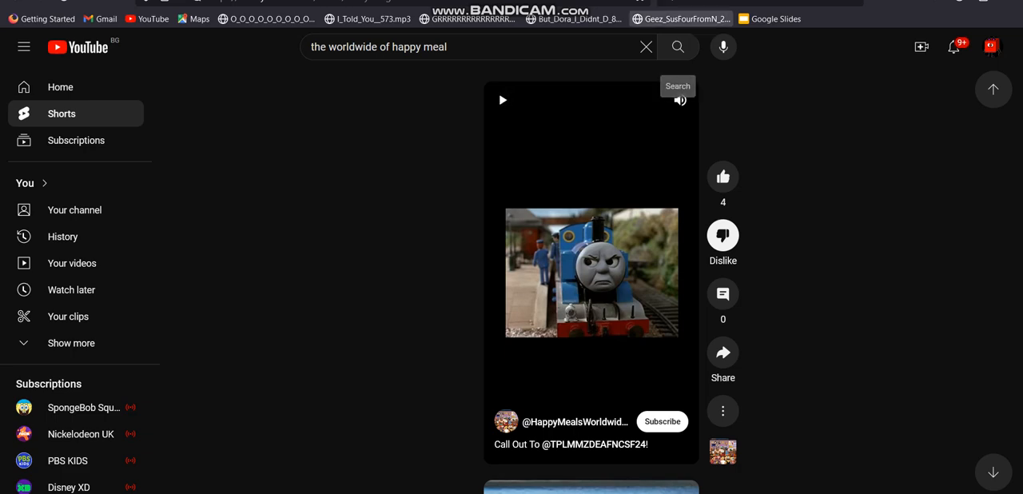